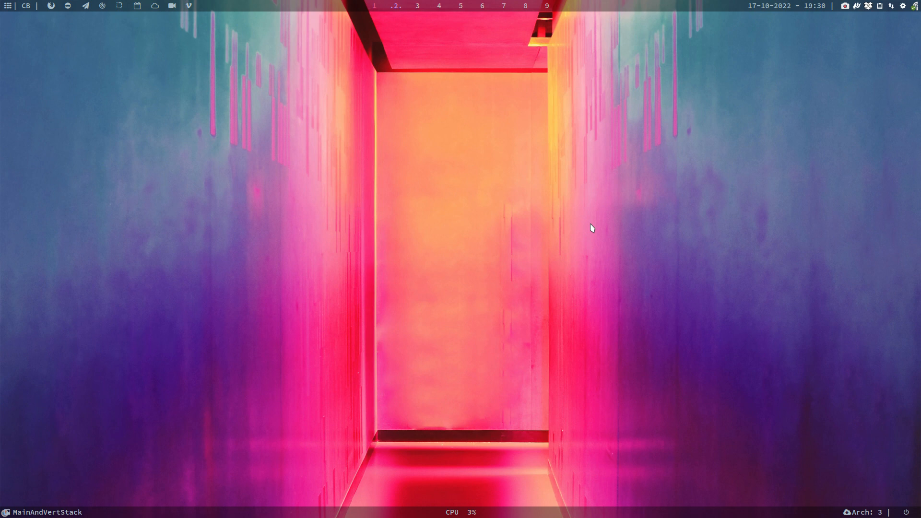
Step: Launch Chromium from the top panel to get a new tab on Google
click(49, 5)
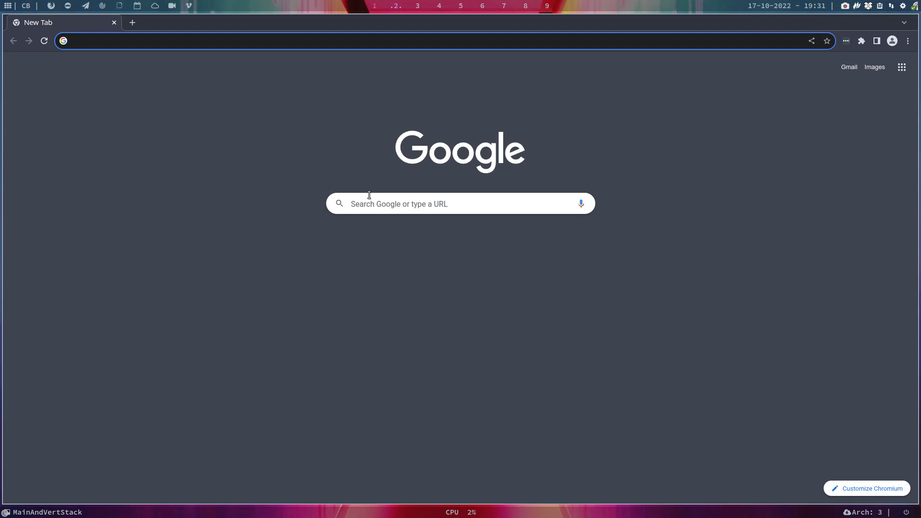
Step: Search Google for 'arcolinux software install'
click(460, 204)
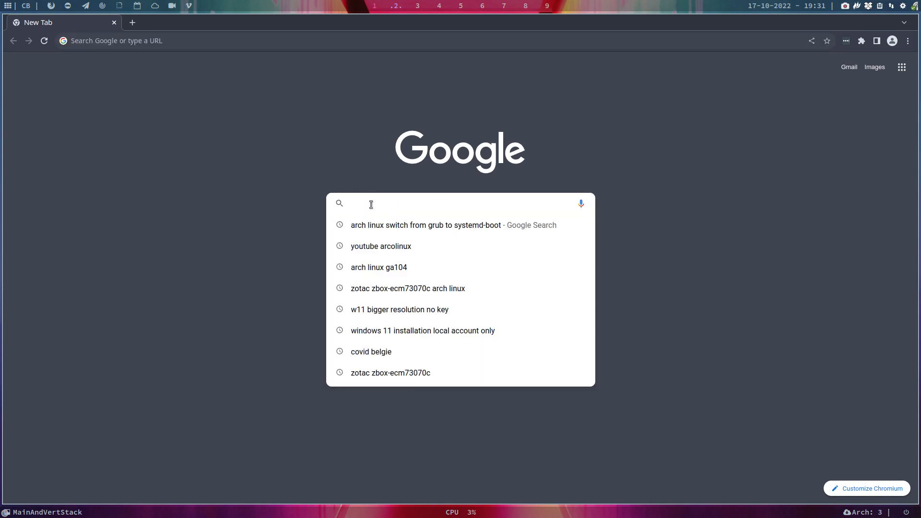
text(arcio)
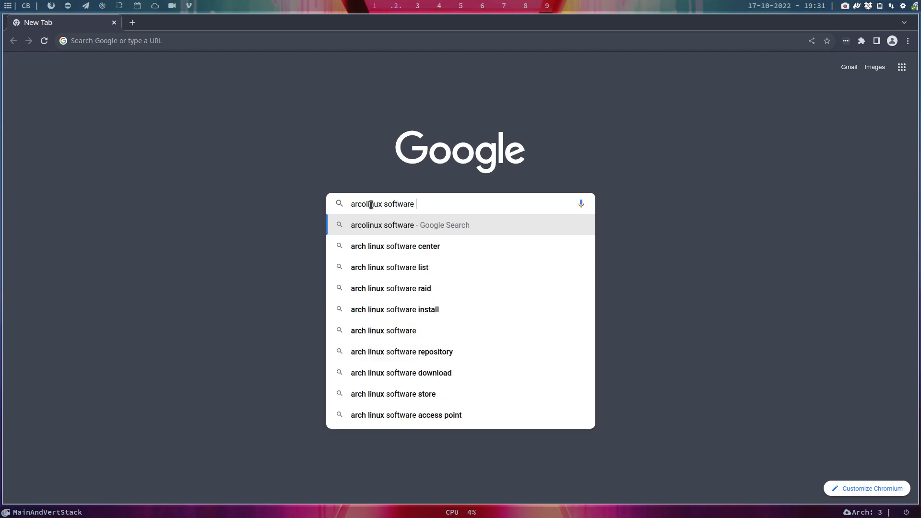
text(install)
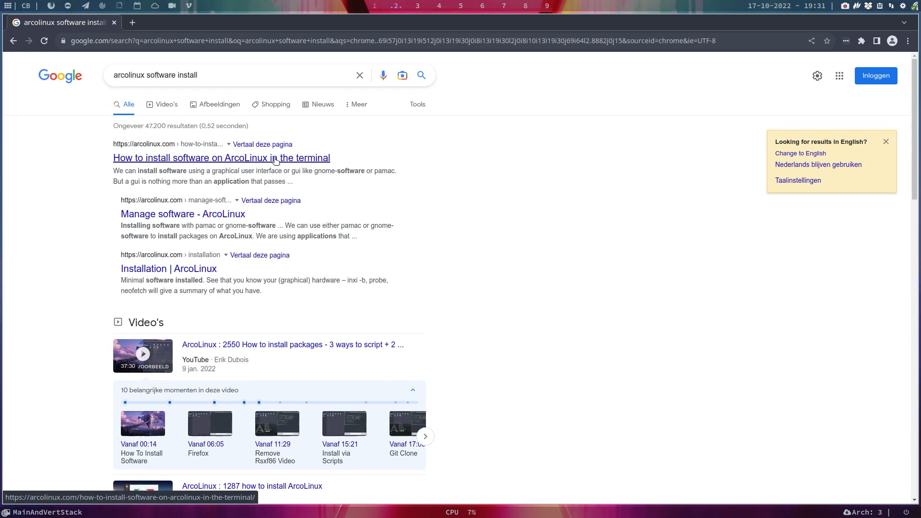
scroll(down, 3)
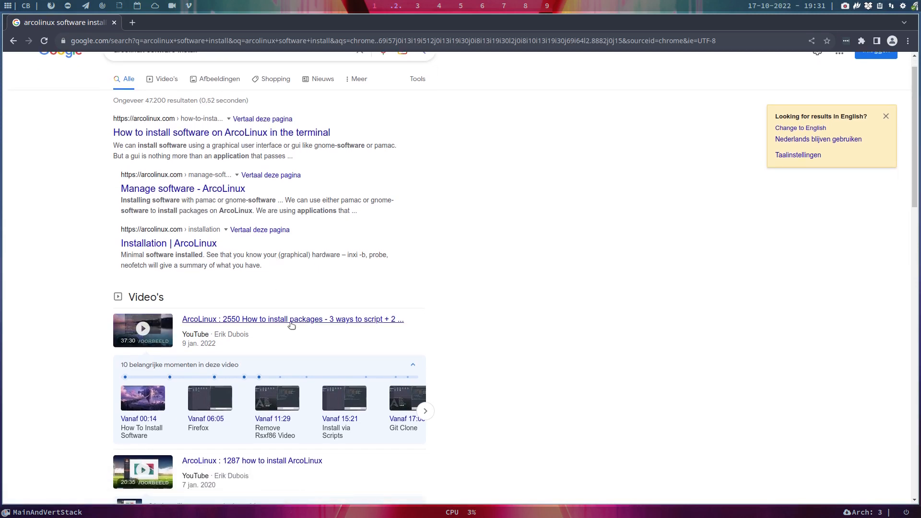
scroll(down, 3)
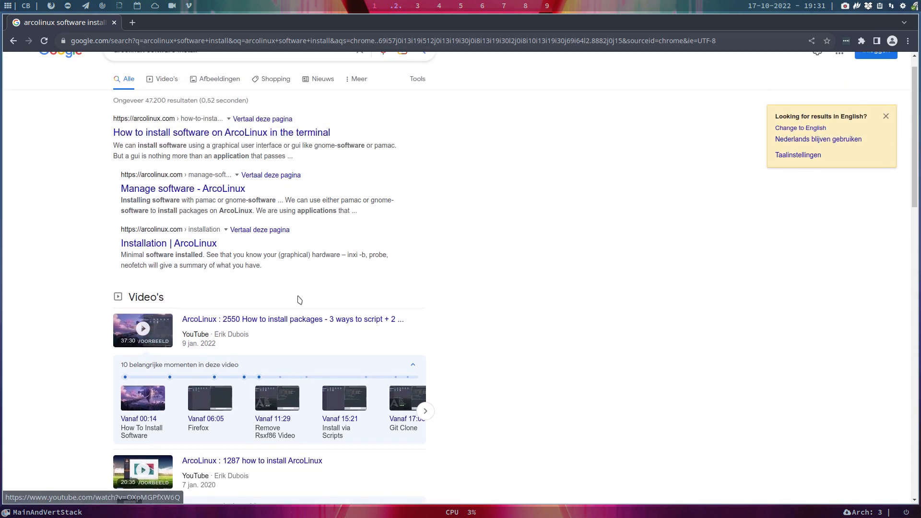
mouse_move(183, 139)
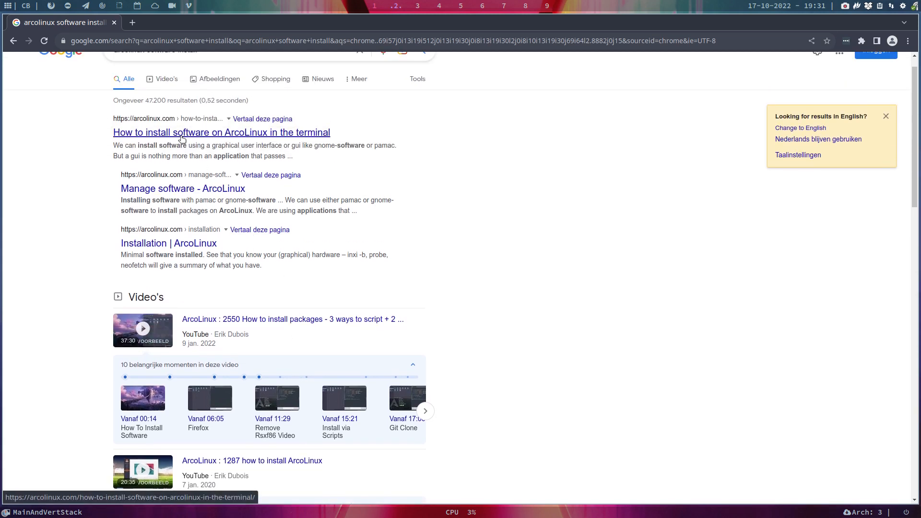
scroll(down, 3)
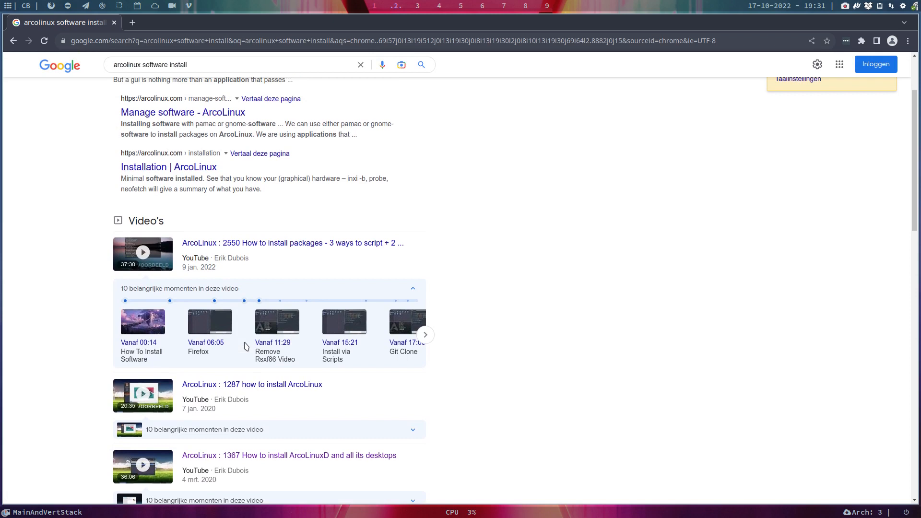
scroll(down, 3)
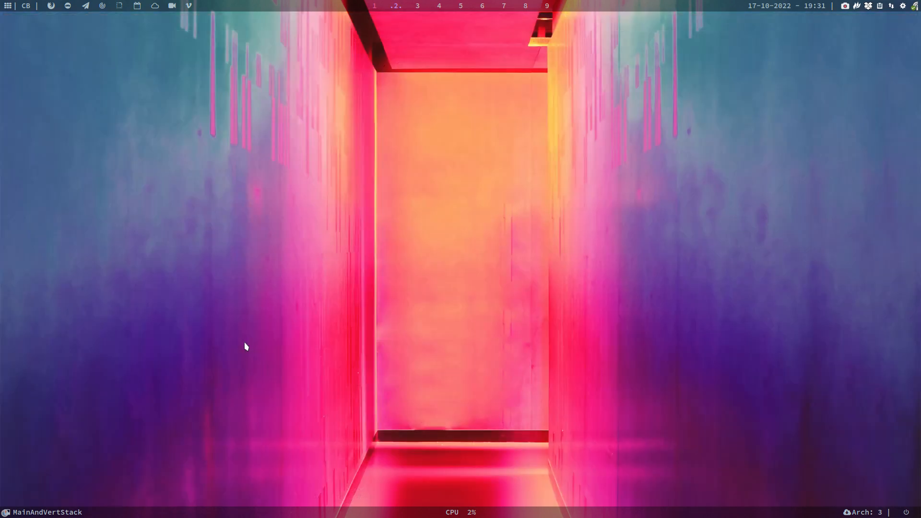
mouse_move(656, 179)
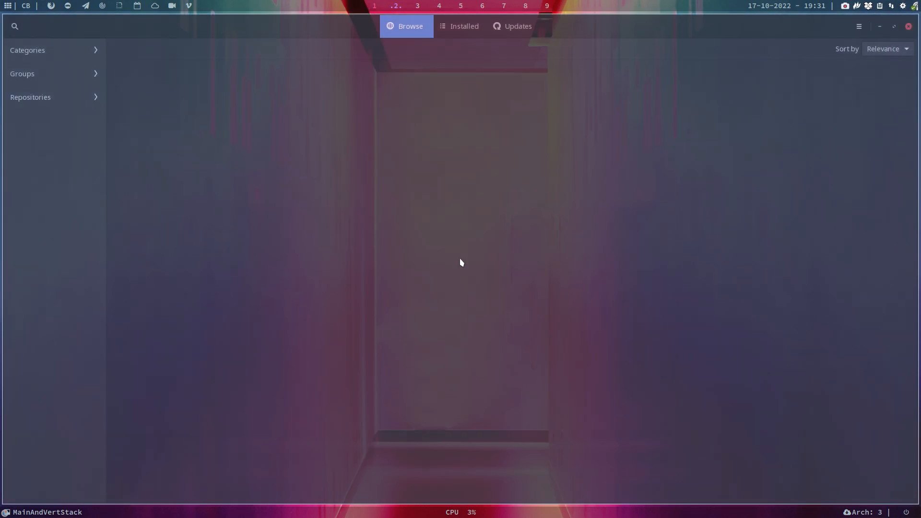
click(27, 50)
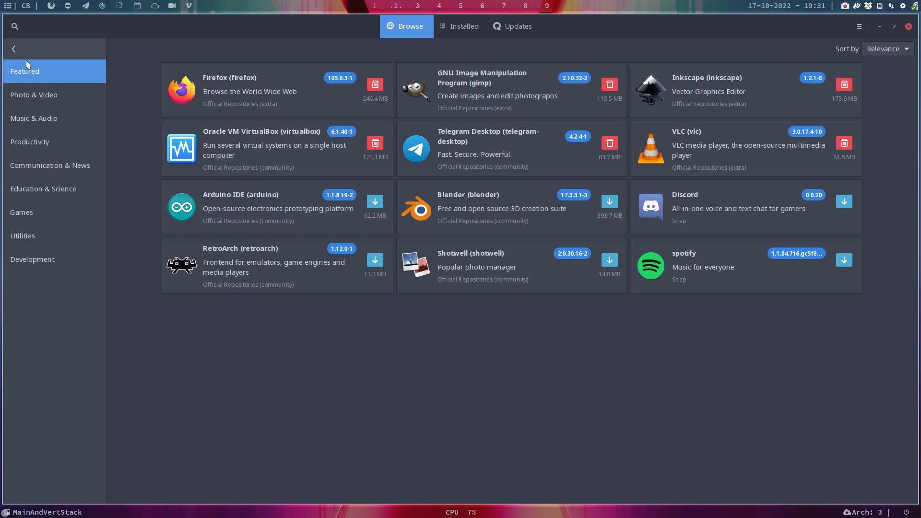
click(33, 118)
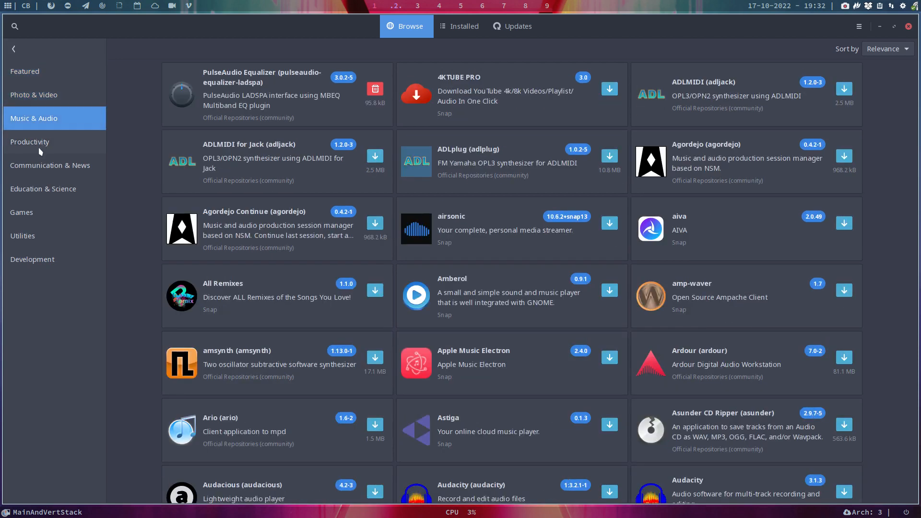
click(52, 165)
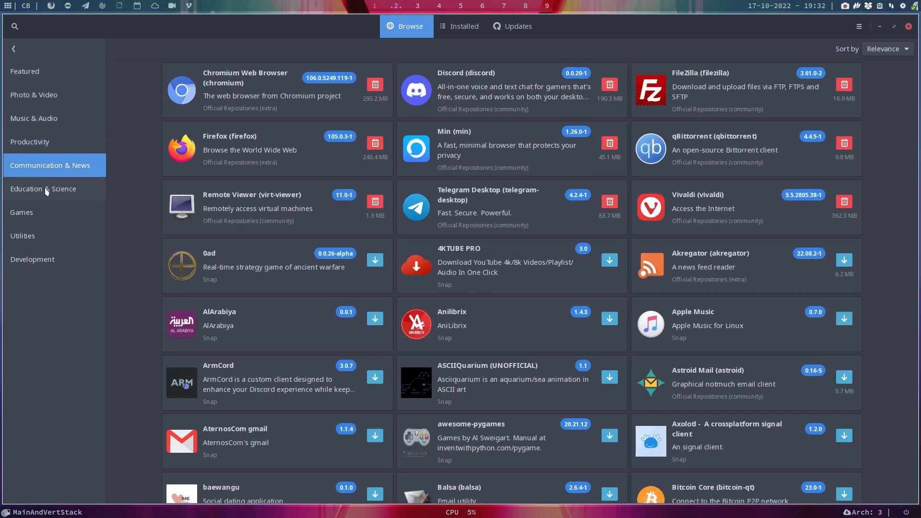
click(42, 189)
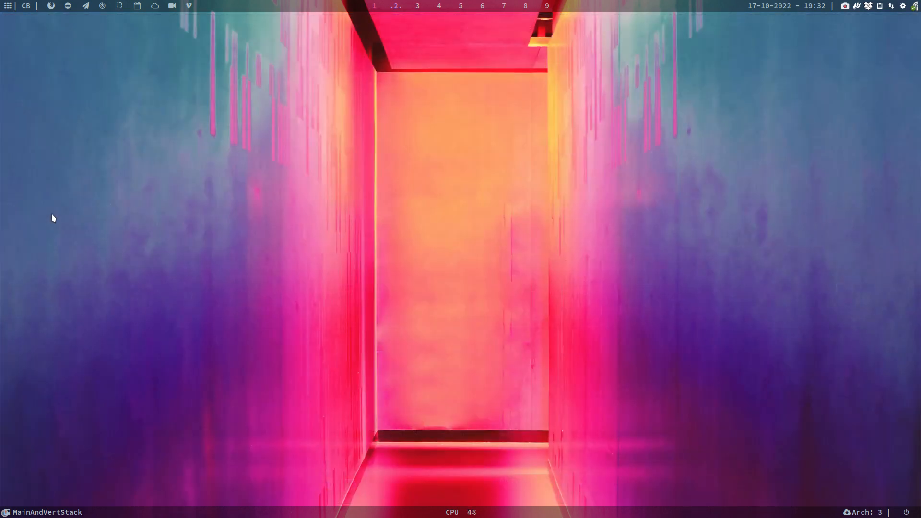
Step: Launch gnome-software and scroll its Explore page through the New & Updated apps
text(gnome-s)
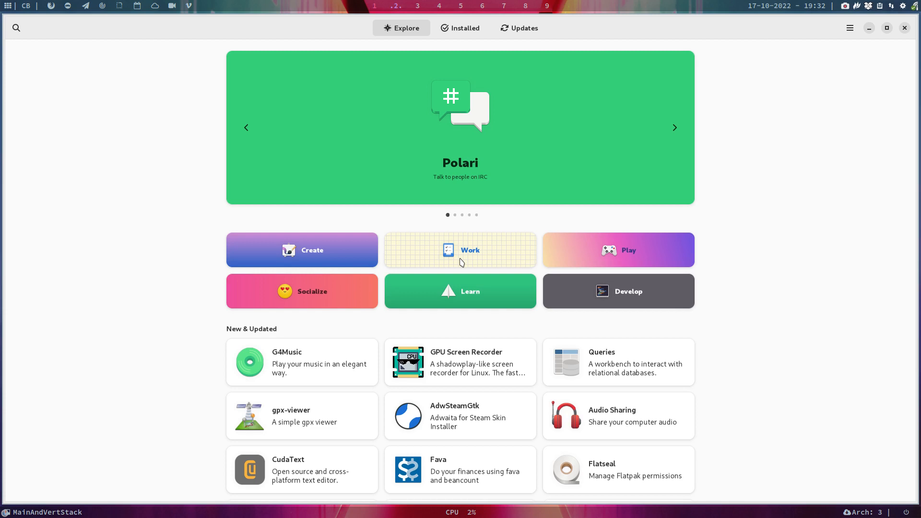
scroll(down, 3)
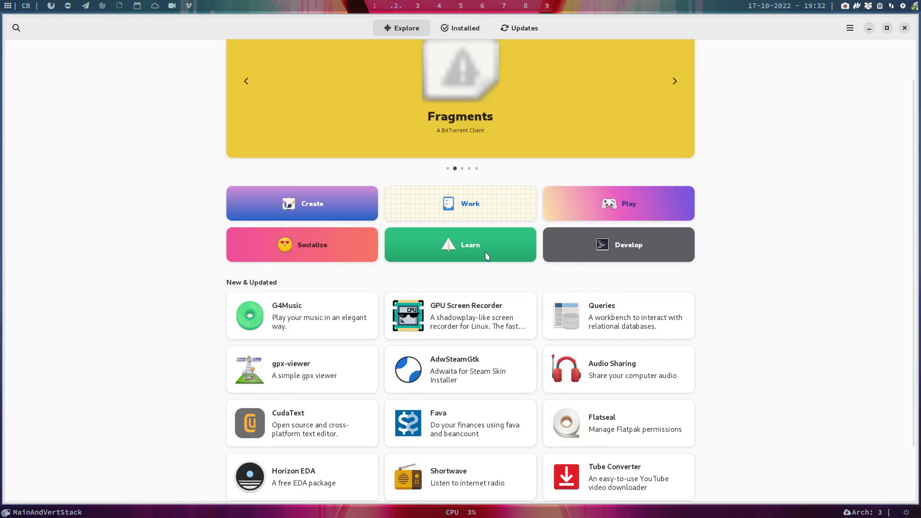
scroll(down, 3)
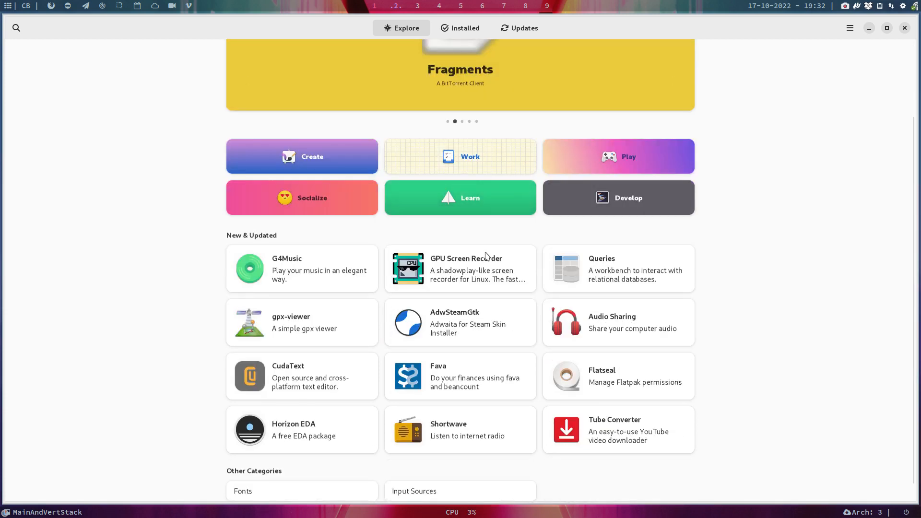
scroll(down, 3)
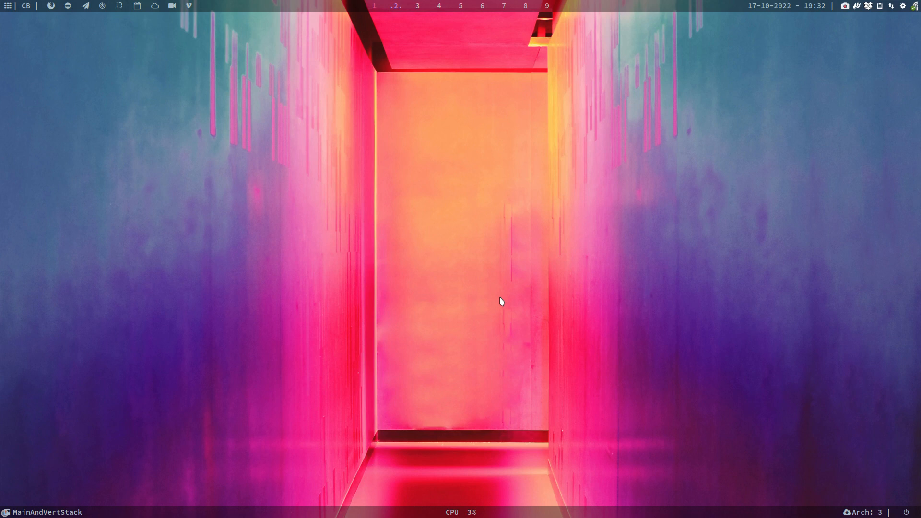
mouse_move(503, 300)
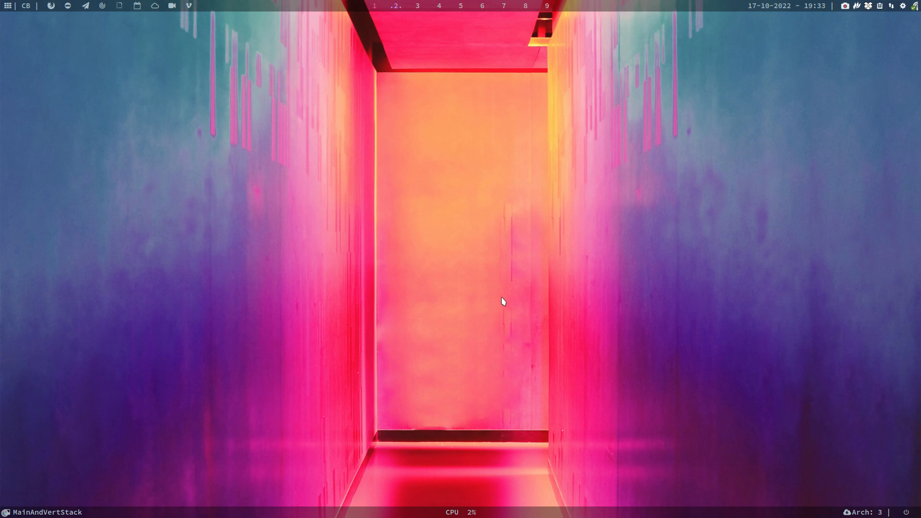
mouse_move(792, 190)
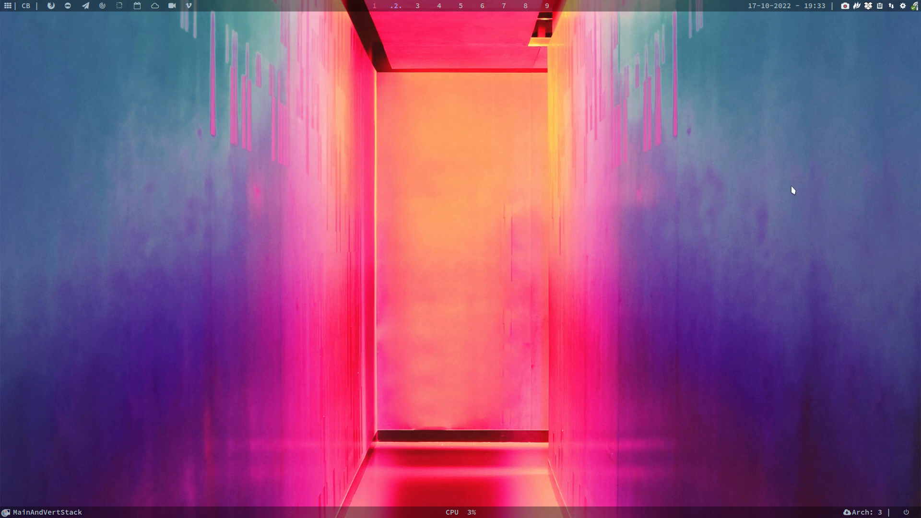
mouse_move(461, 204)
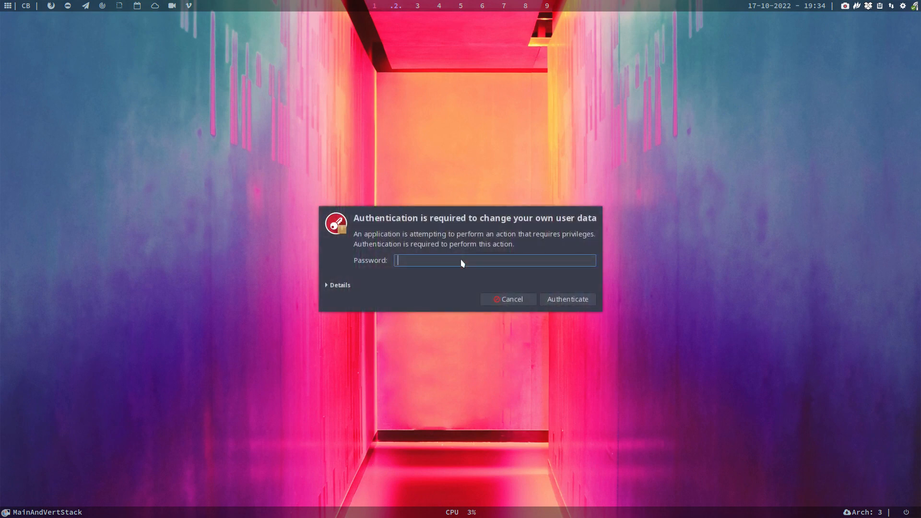
Step: Authenticate, go to the Pacman settings, and switch on 'Enable Chaotics repo'
click(507, 298)
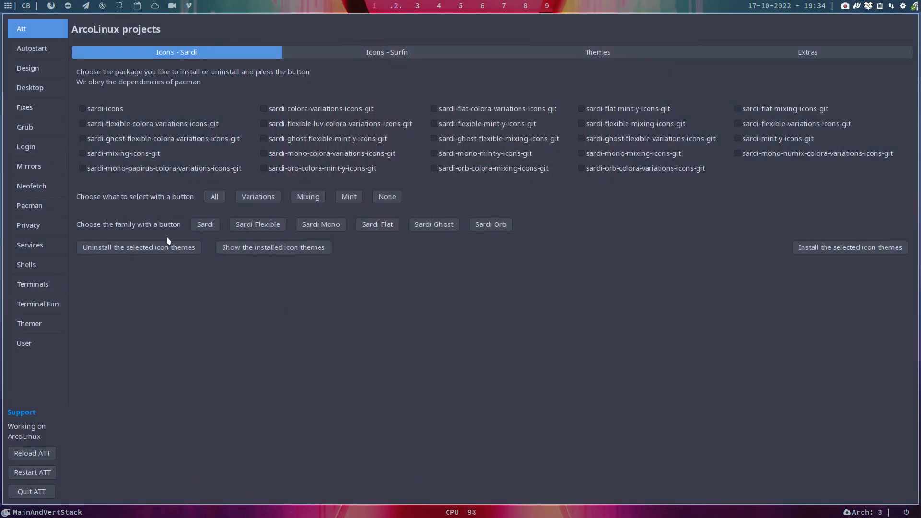
click(29, 206)
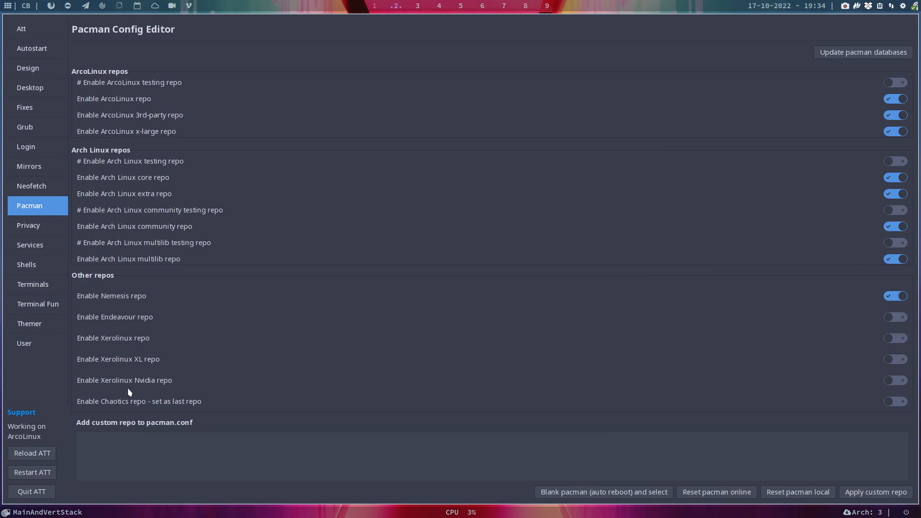
mouse_move(882, 411)
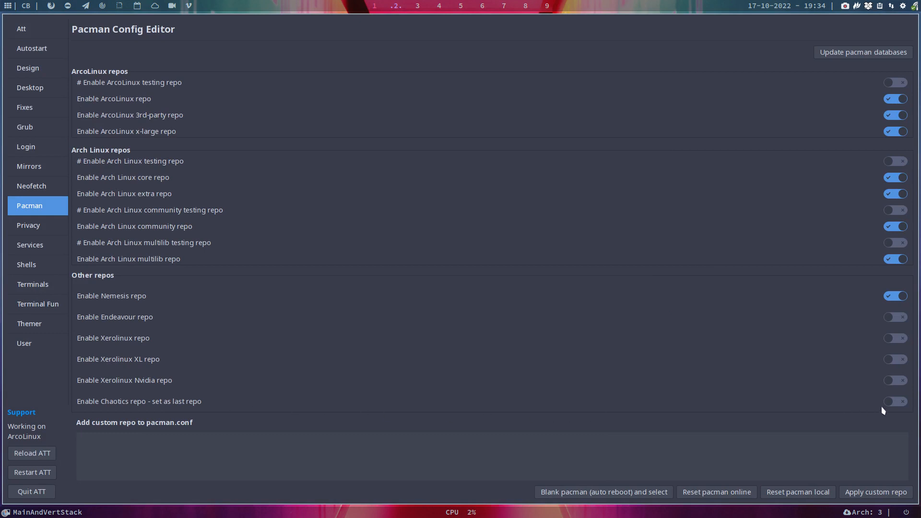
click(895, 401)
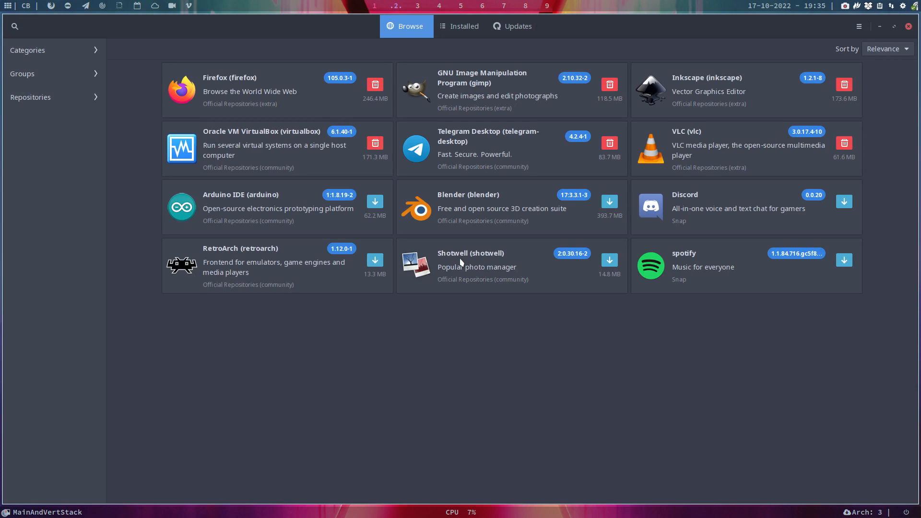
Step: List the chaotic-aur repository in Pamac and scroll down to kmail-git and kodi-git
click(31, 97)
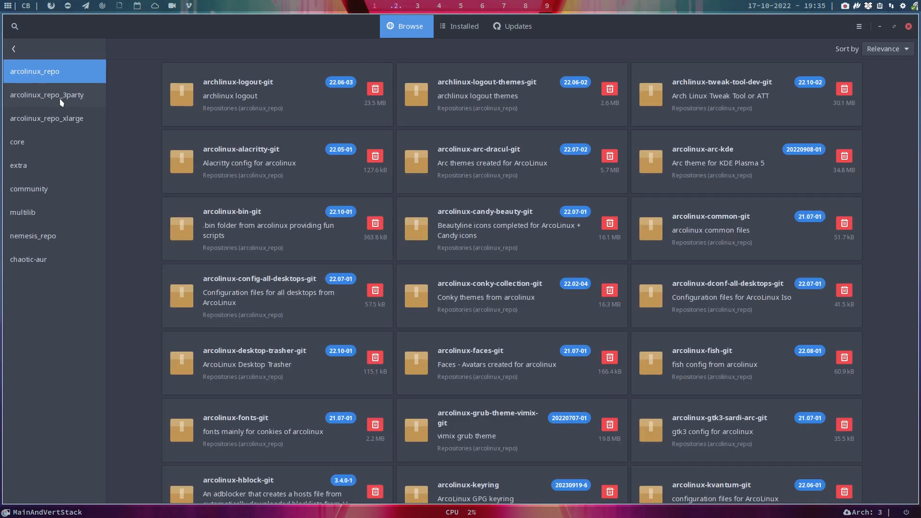
click(29, 259)
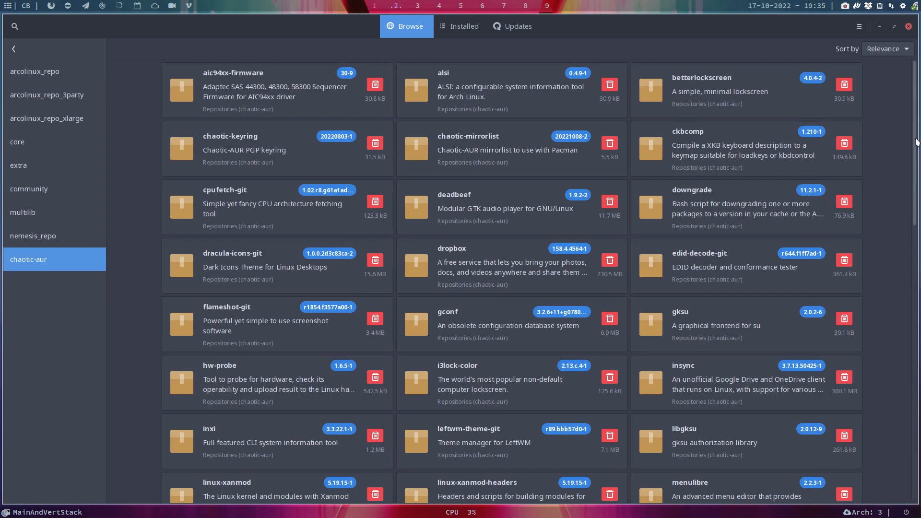
scroll(down, 3)
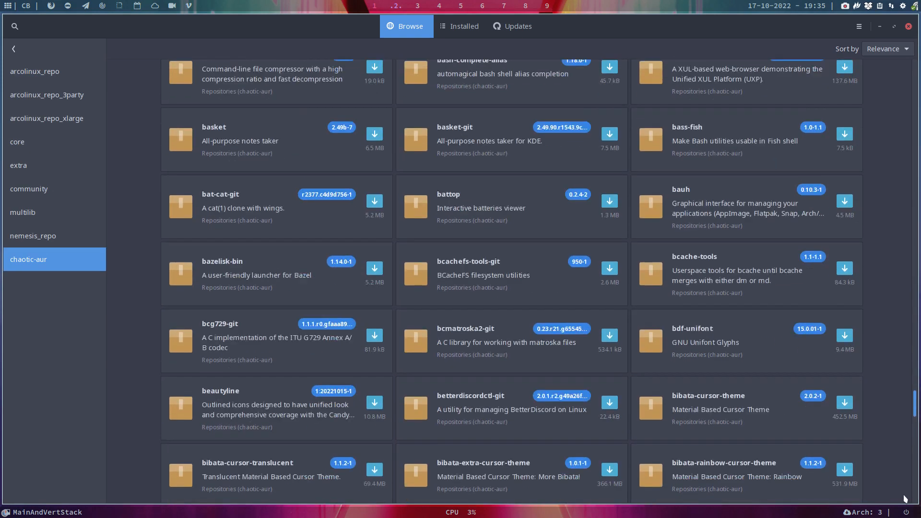
scroll(down, 3)
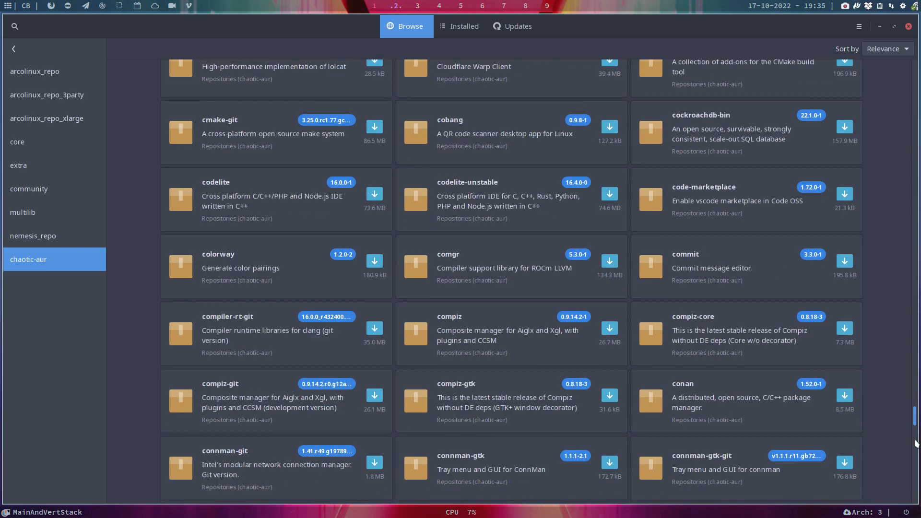
scroll(down, 3)
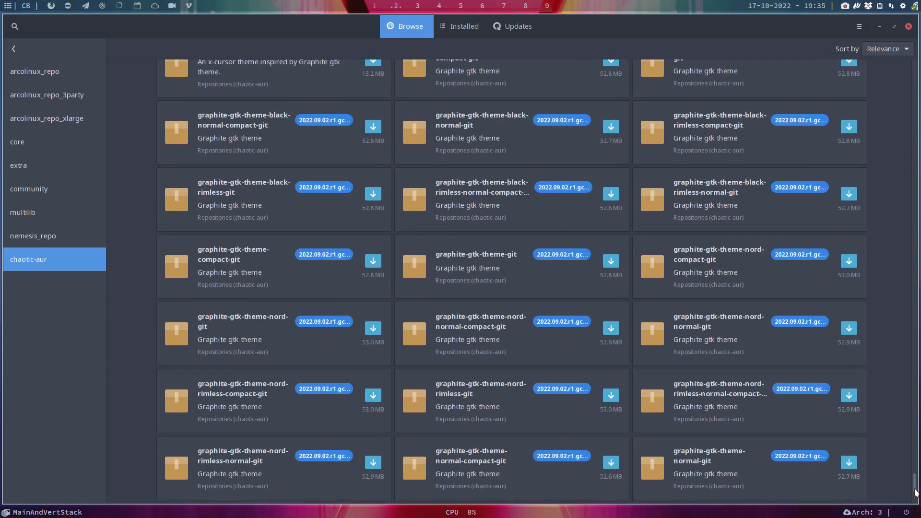
scroll(down, 3)
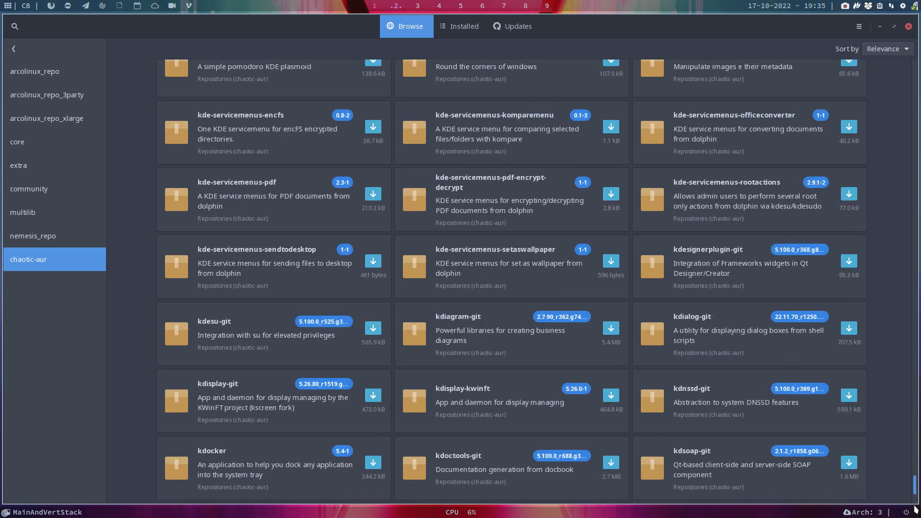
scroll(down, 3)
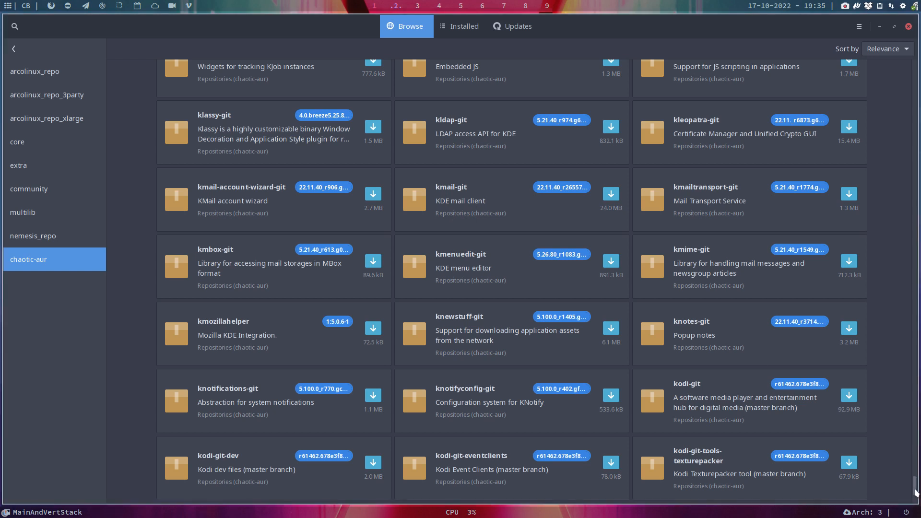
mouse_move(497, 287)
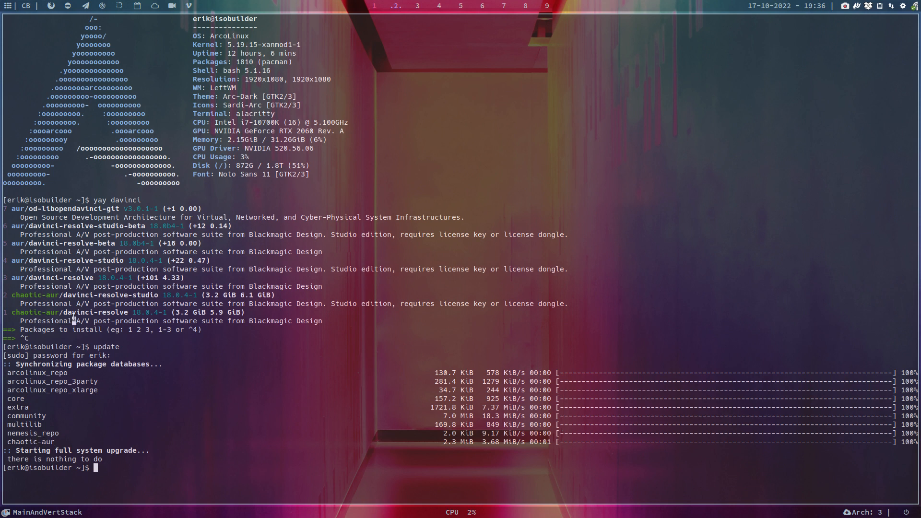
Step: Highlight the 3.2 GiB download size of chaotic-aur/davinci-resolve
double_click(92, 311)
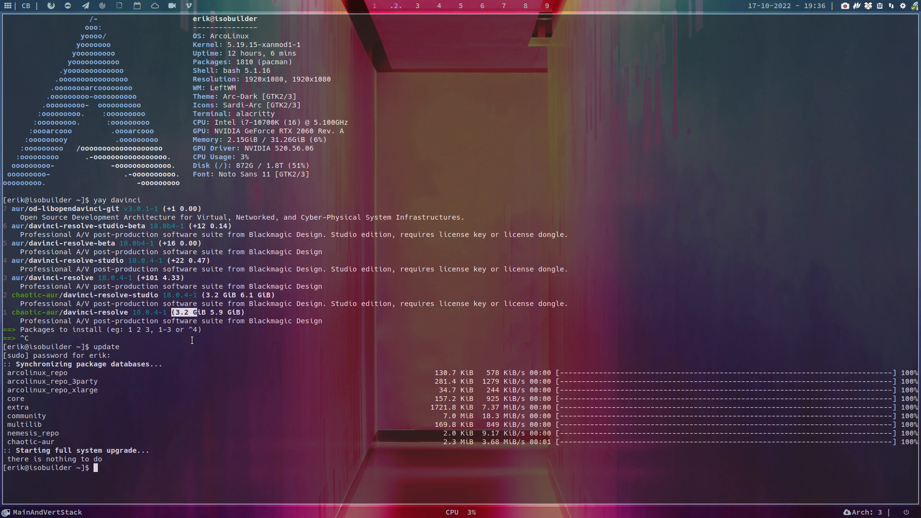
Step: Enter 'sudo pacman -S' at the Alacritty prompt
text(sudo pacman)
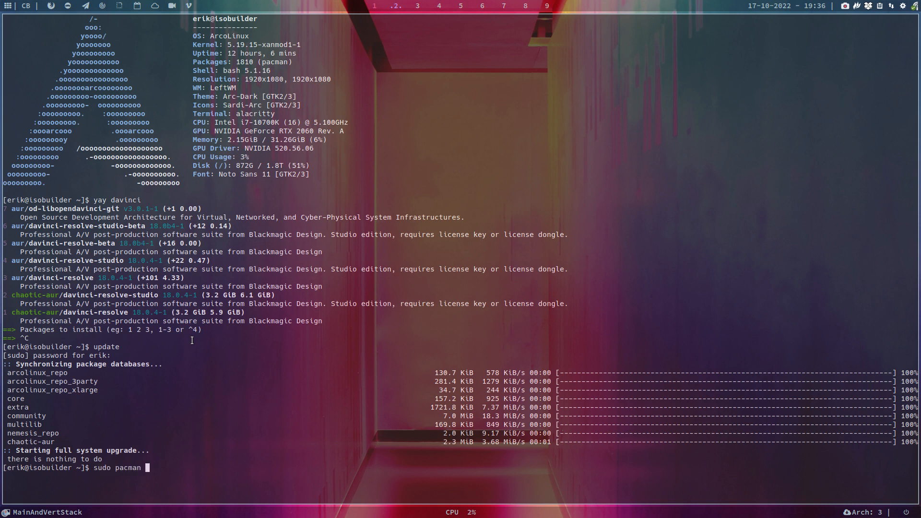
text(-S)
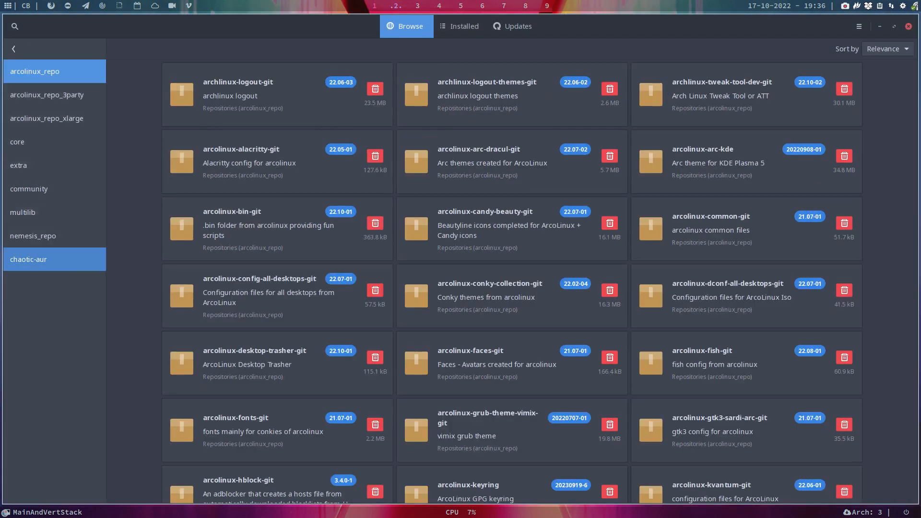
Step: Scroll the chaotic-aur package grid to its end at zram-swap and zulucrypt
scroll(down, 3)
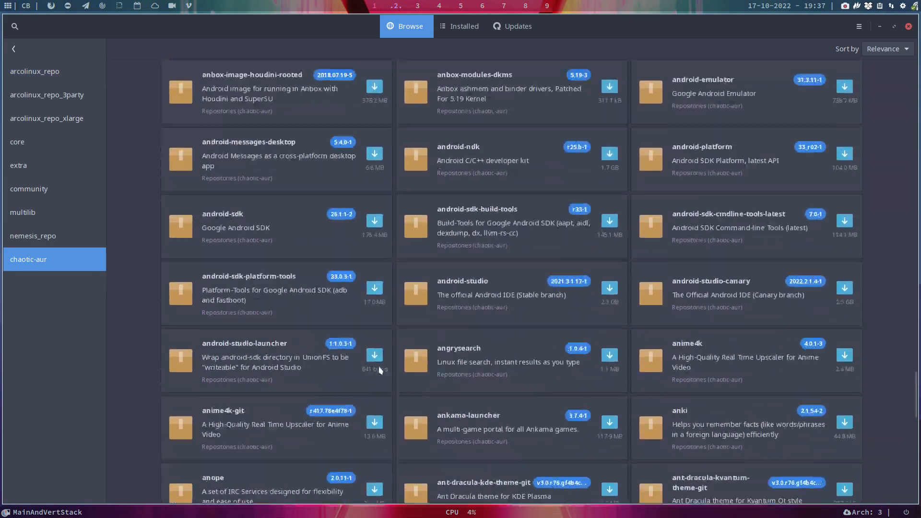
scroll(down, 3)
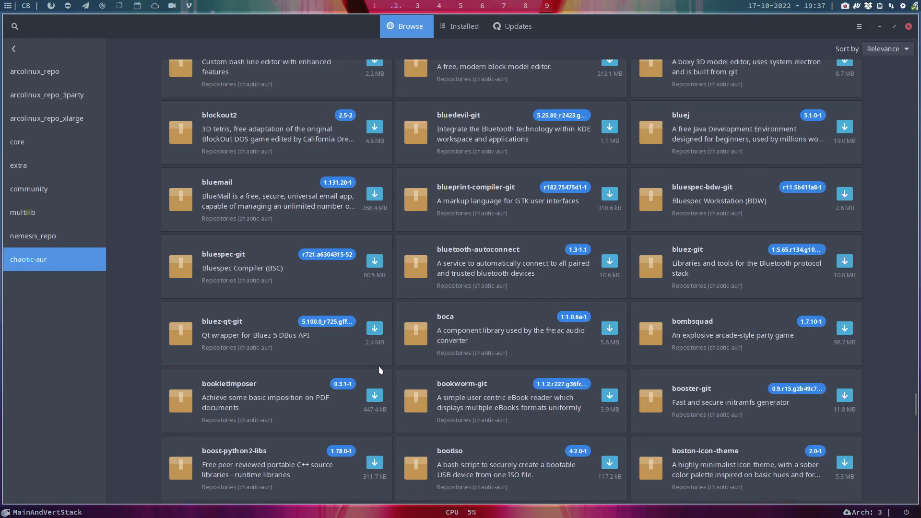
scroll(down, 3)
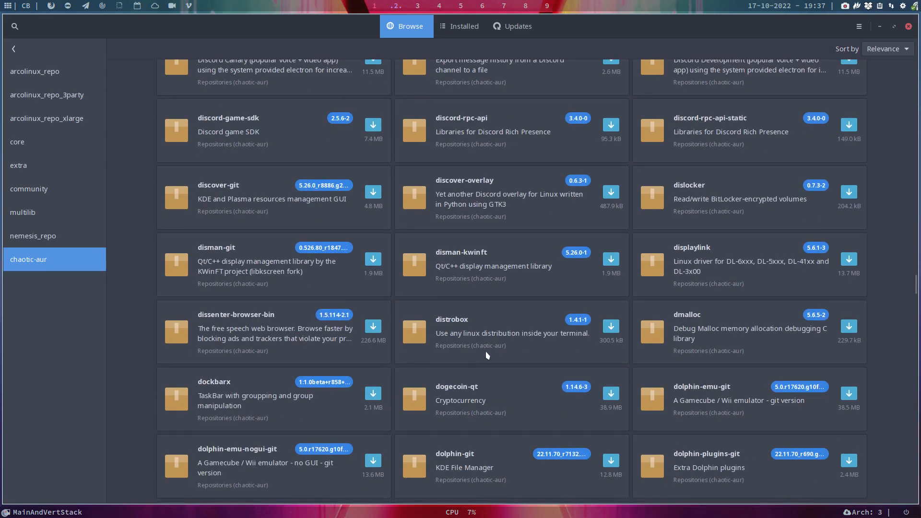
scroll(down, 3)
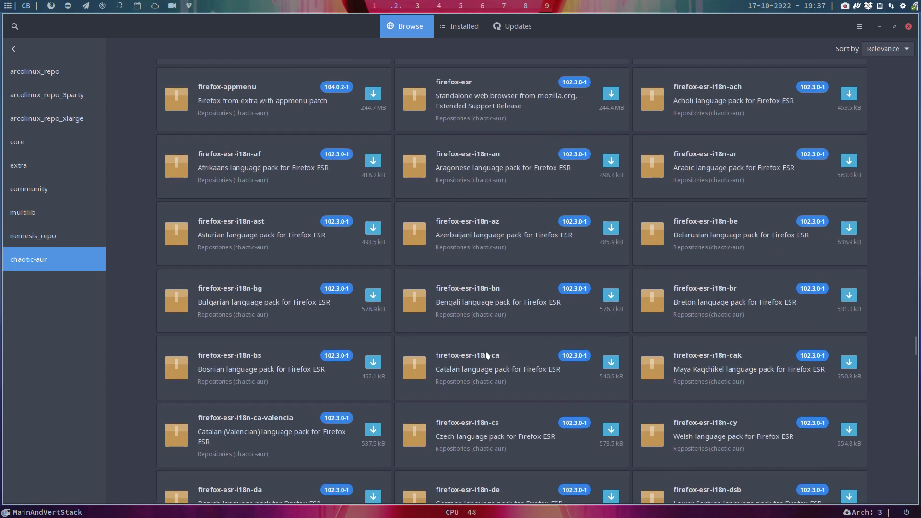
scroll(down, 3)
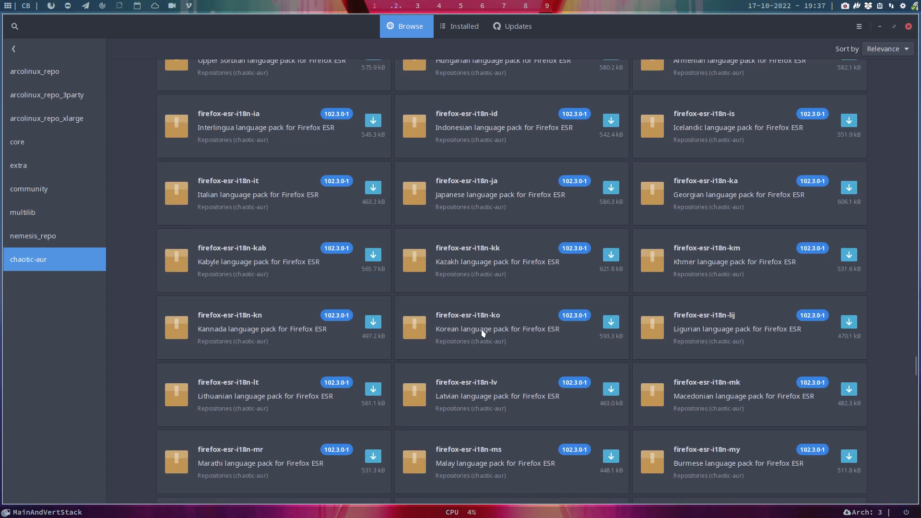
scroll(down, 3)
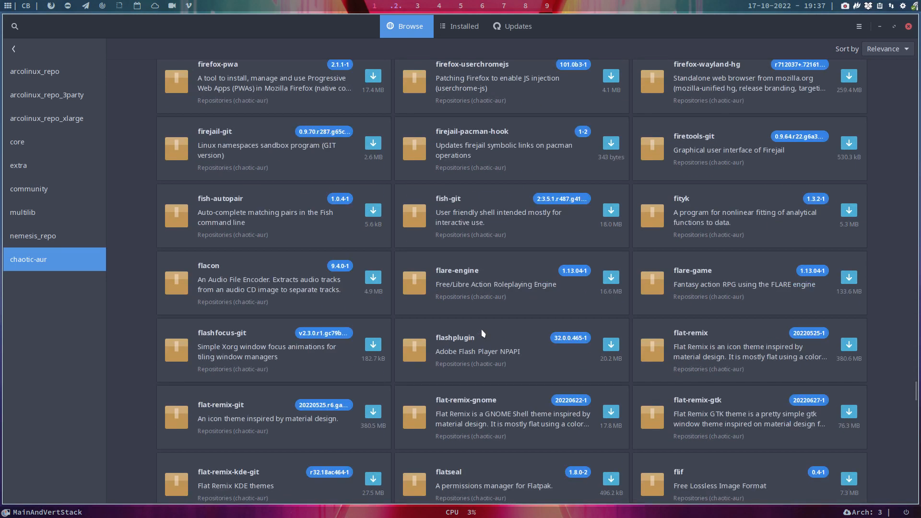
scroll(down, 3)
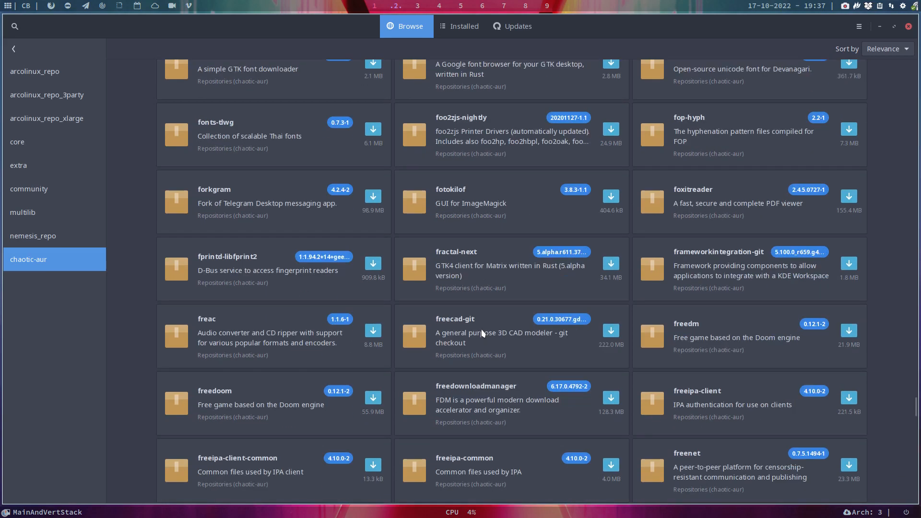
scroll(down, 3)
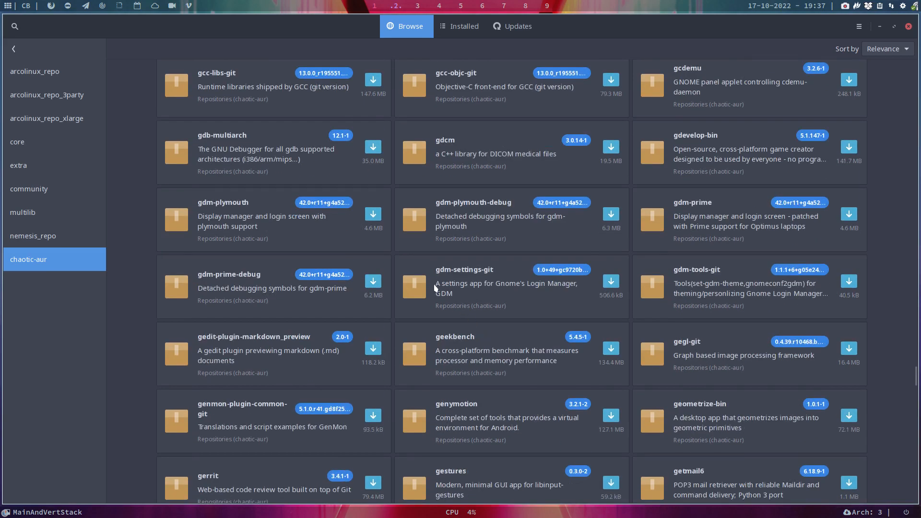
scroll(down, 3)
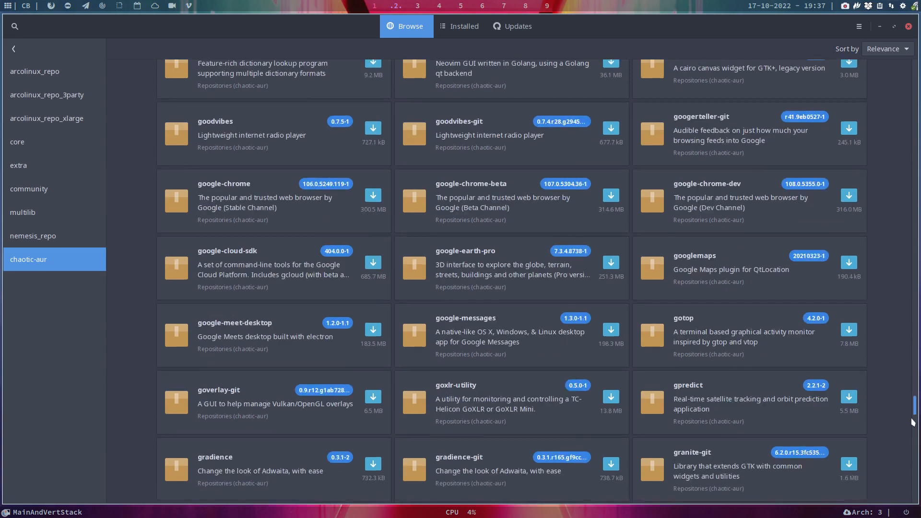
scroll(down, 3)
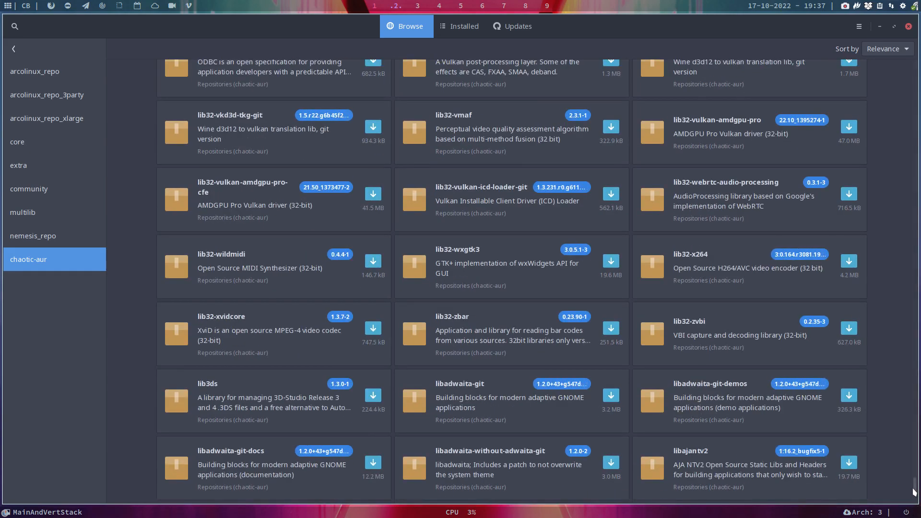
scroll(down, 3)
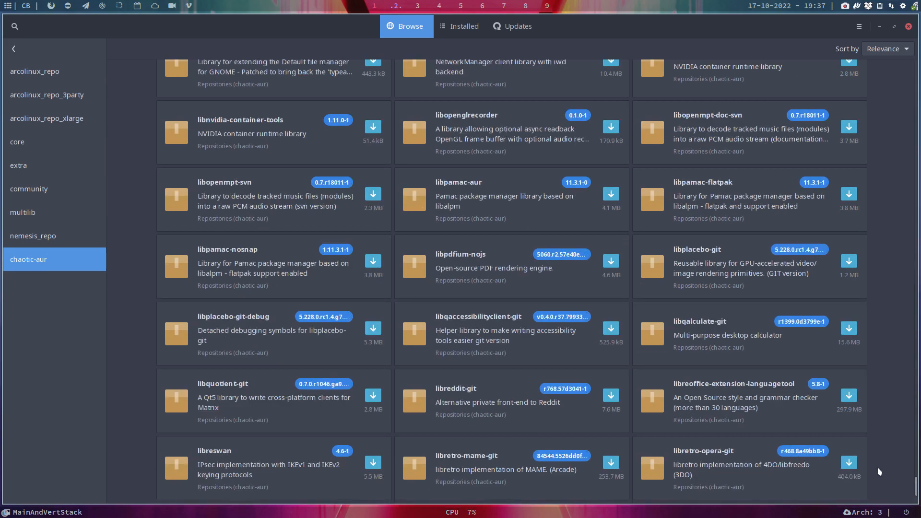
scroll(down, 3)
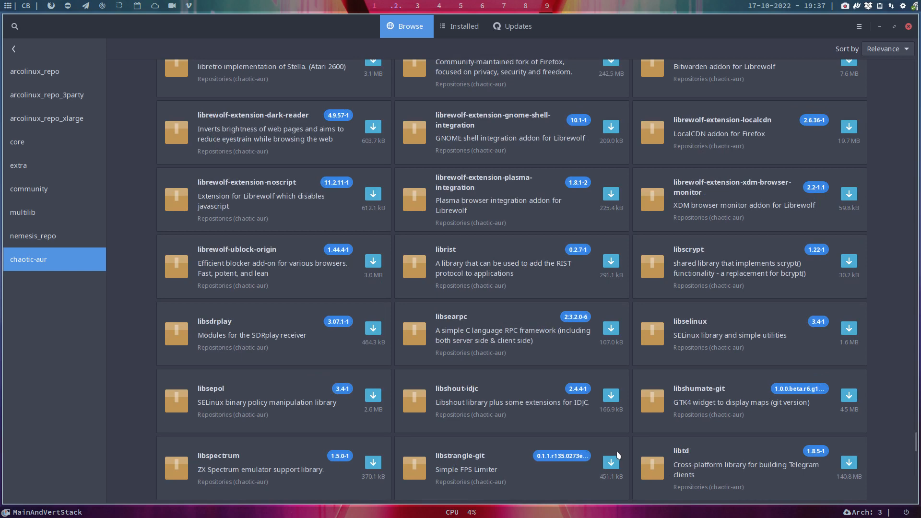
mouse_move(887, 424)
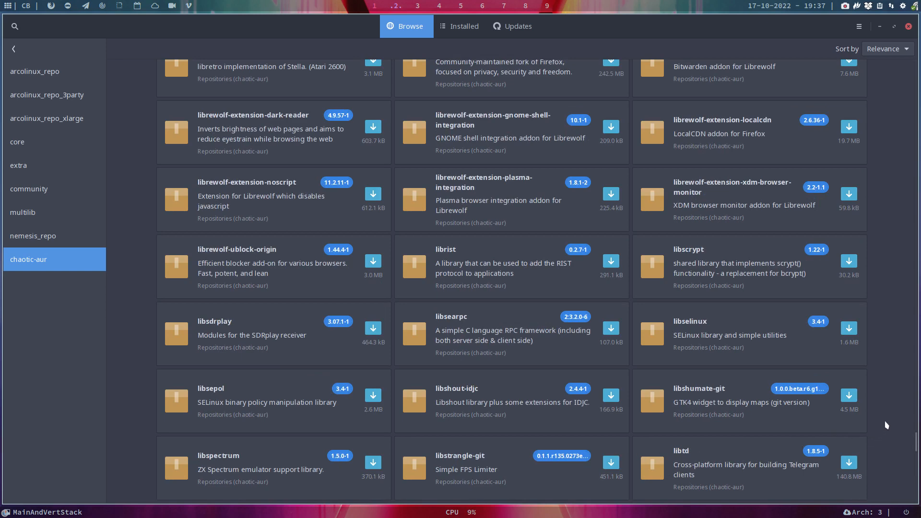
scroll(down, 3)
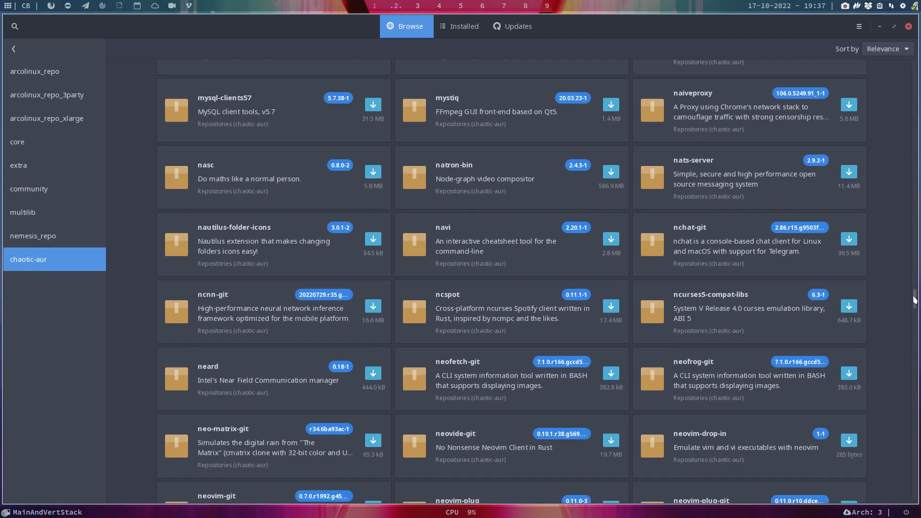
scroll(down, 3)
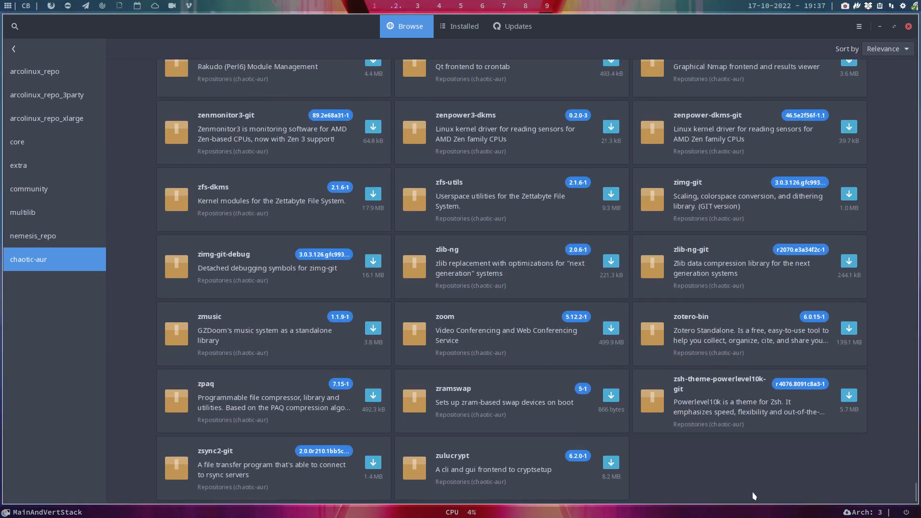